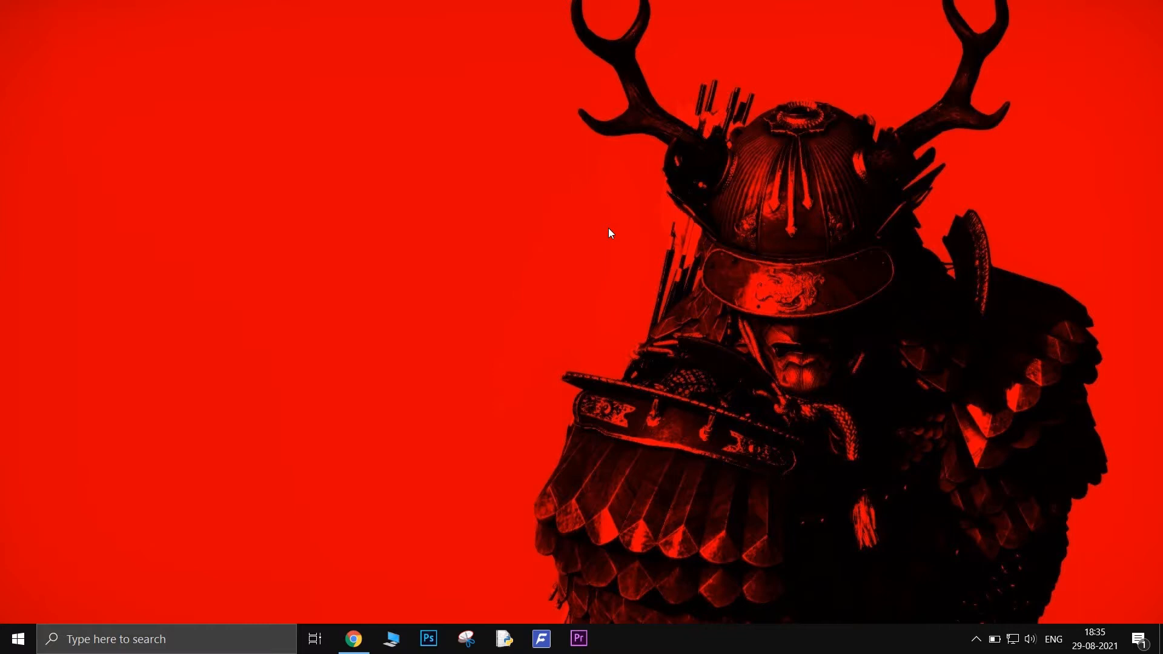
{"action": "mouse_move", "coordinate": [14, 638]}
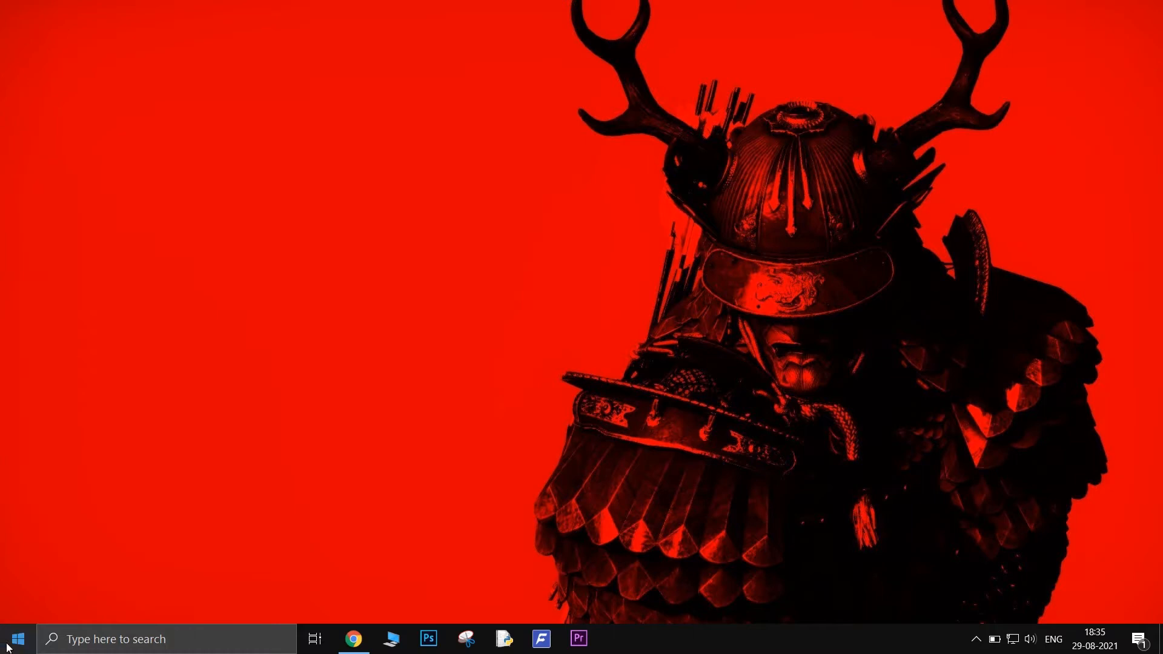
Step: Open Device Manager from the Start context menu and show Generic PnP Monitor's context menu
{"action": "right_click", "coordinate": [10, 639]}
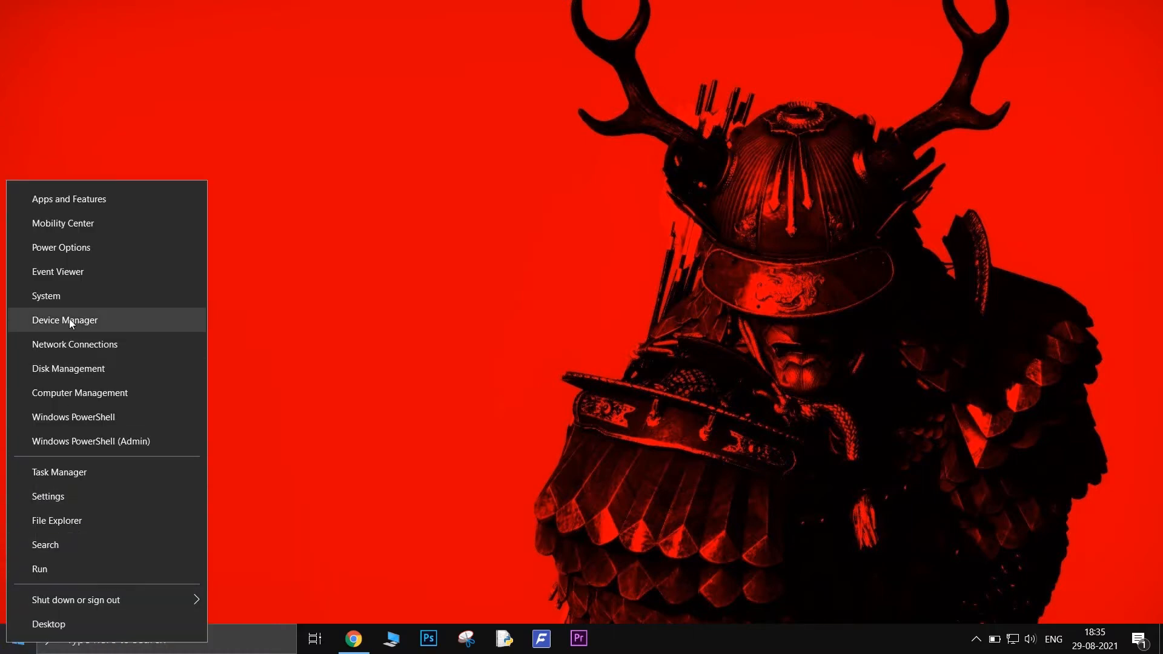
{"action": "left_click", "coordinate": [65, 320]}
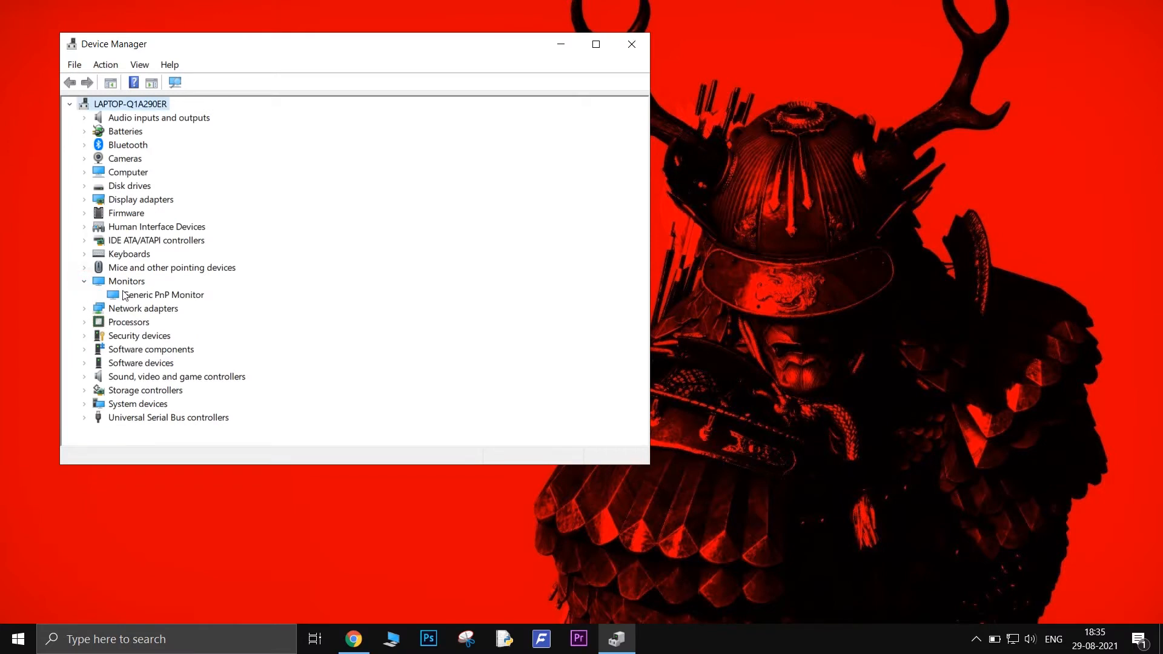
{"action": "right_click", "coordinate": [162, 294]}
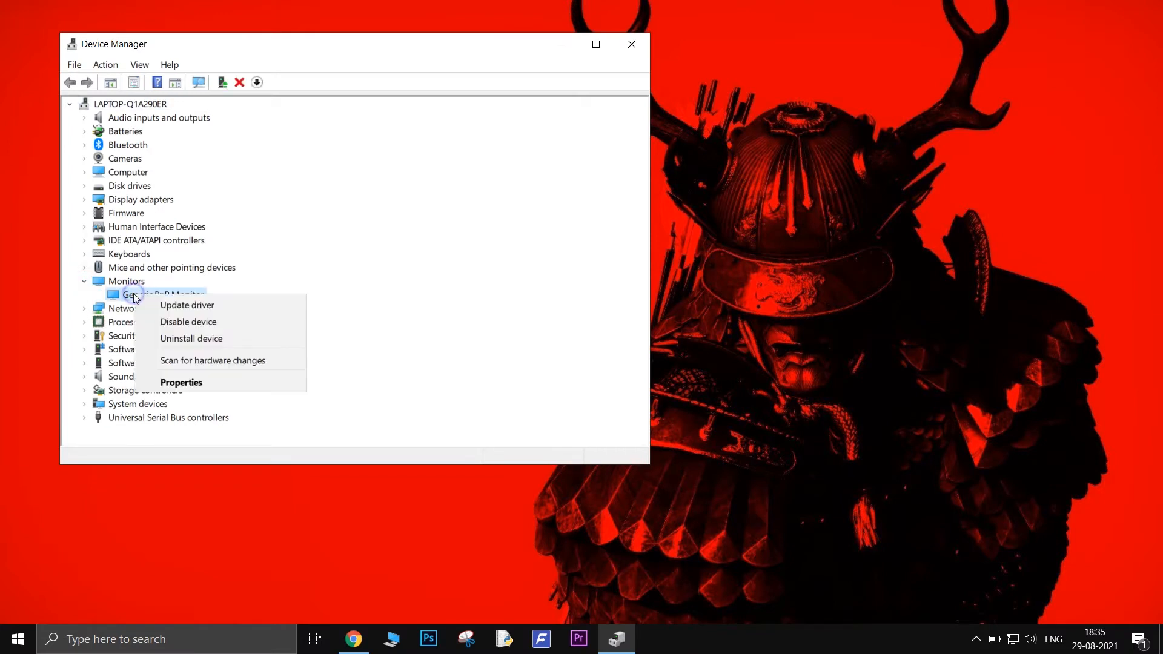
{"action": "mouse_move", "coordinate": [186, 305]}
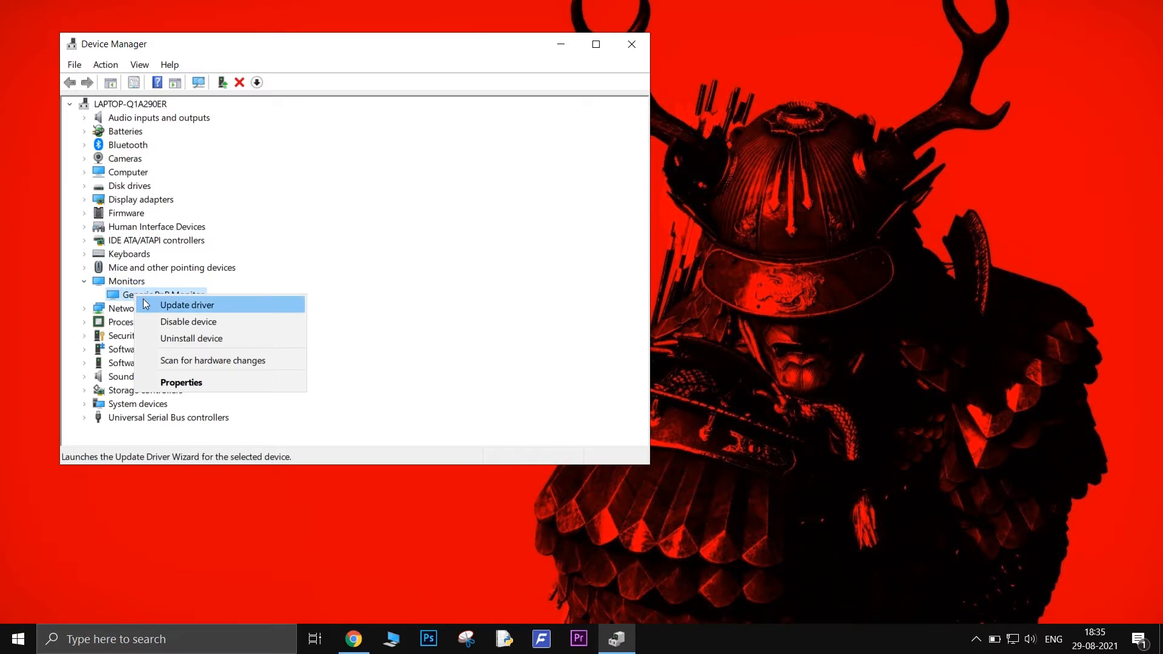
Step: Update Generic PnP Monitor's driver by searching automatically for updated driver software
{"action": "left_click", "coordinate": [186, 304]}
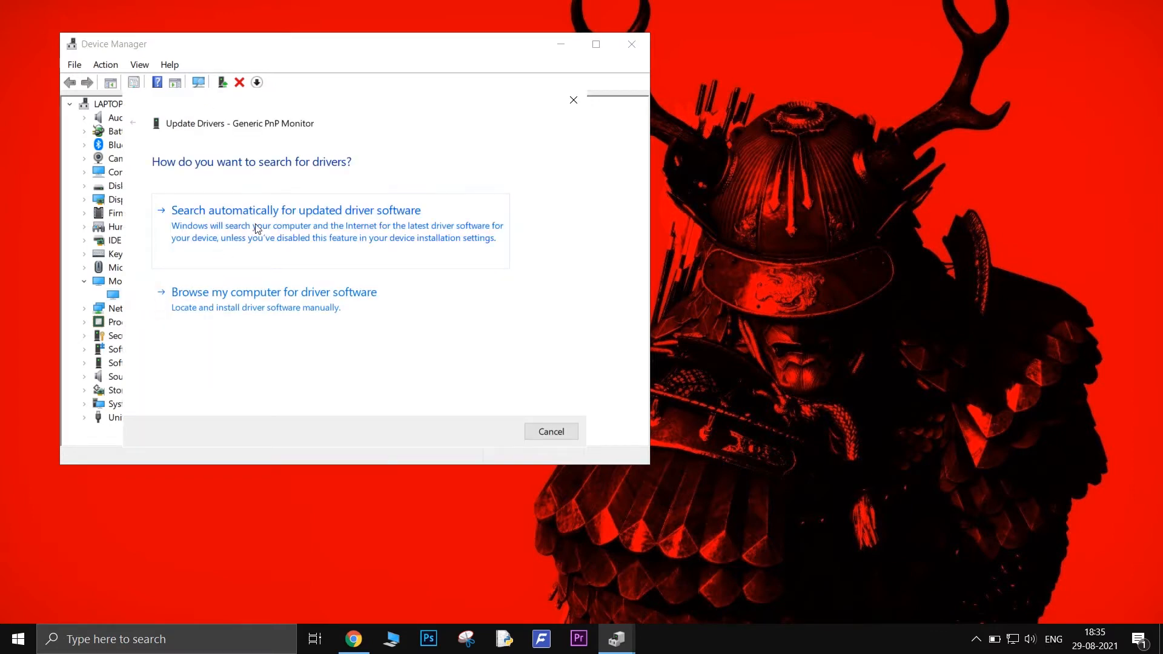
{"action": "left_click", "coordinate": [295, 210]}
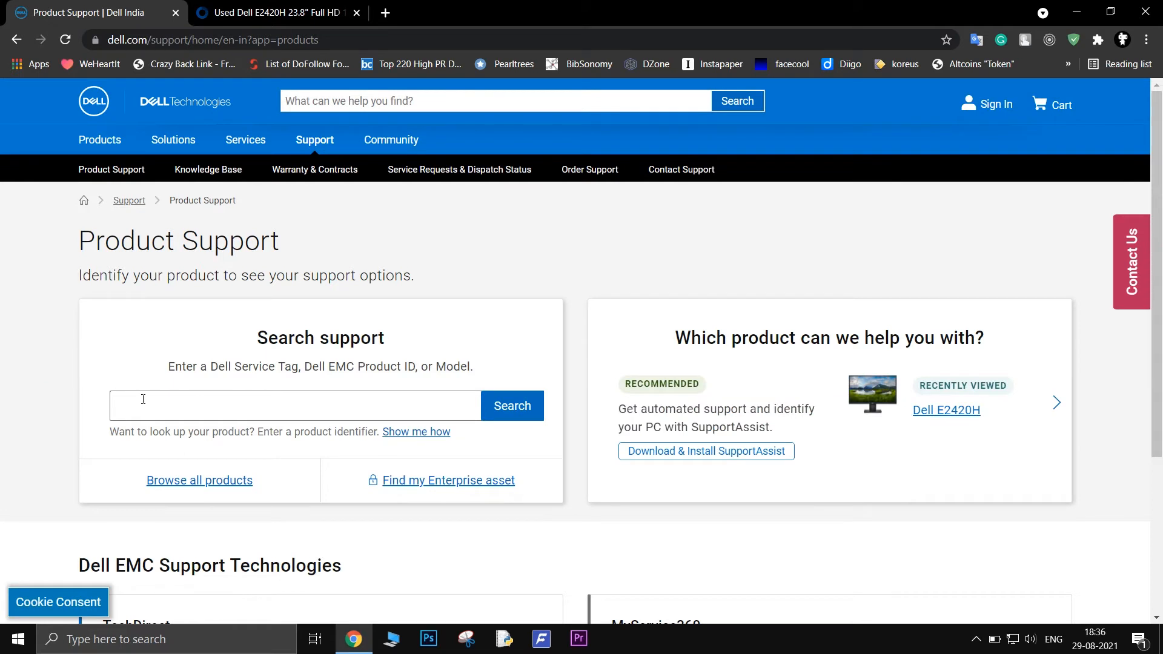
Step: Search Dell support for 'Dell E2420H' and open that product's page
{"action": "type", "text": "Dell E2420H"}
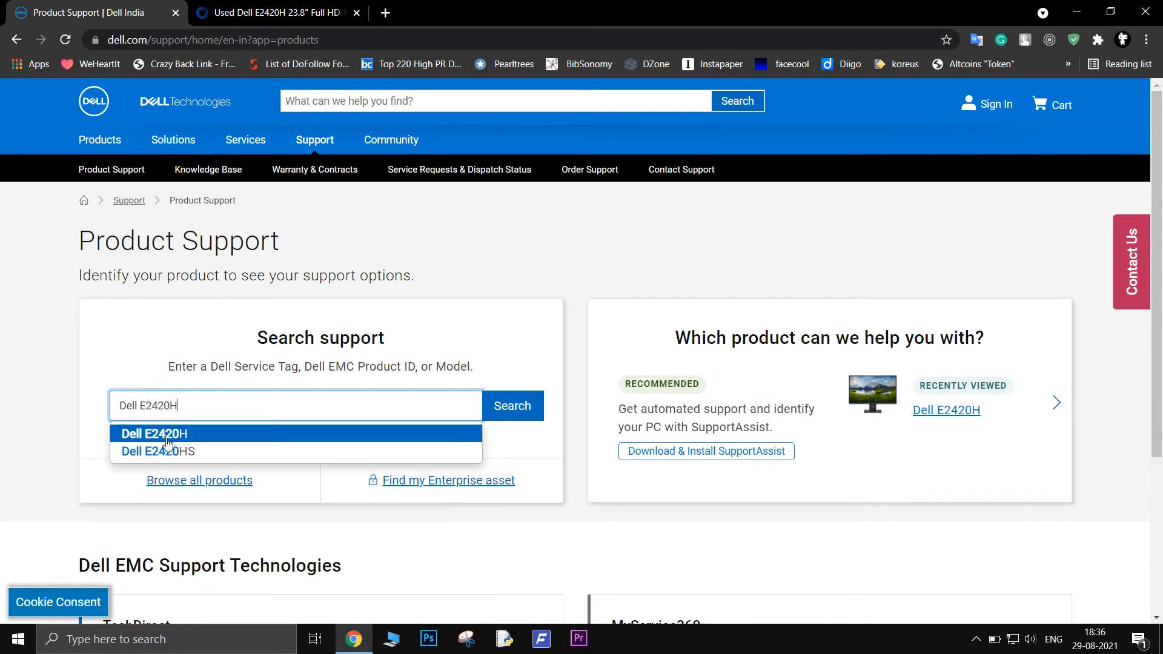
{"action": "left_click", "coordinate": [153, 434]}
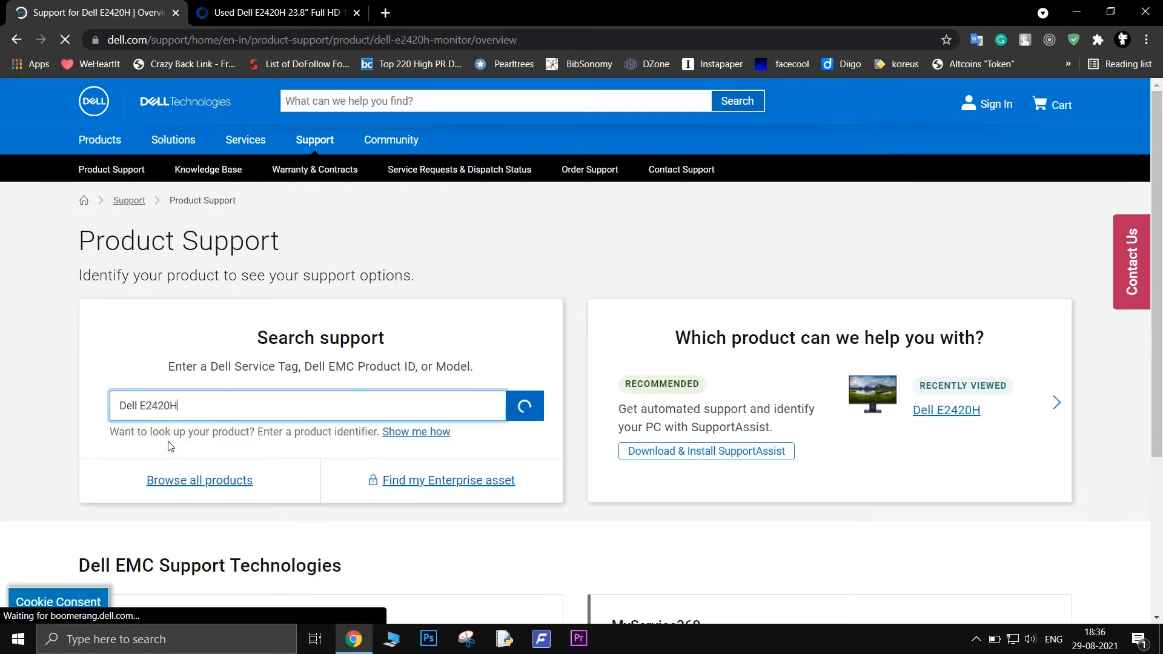
{"action": "left_click", "coordinate": [525, 405]}
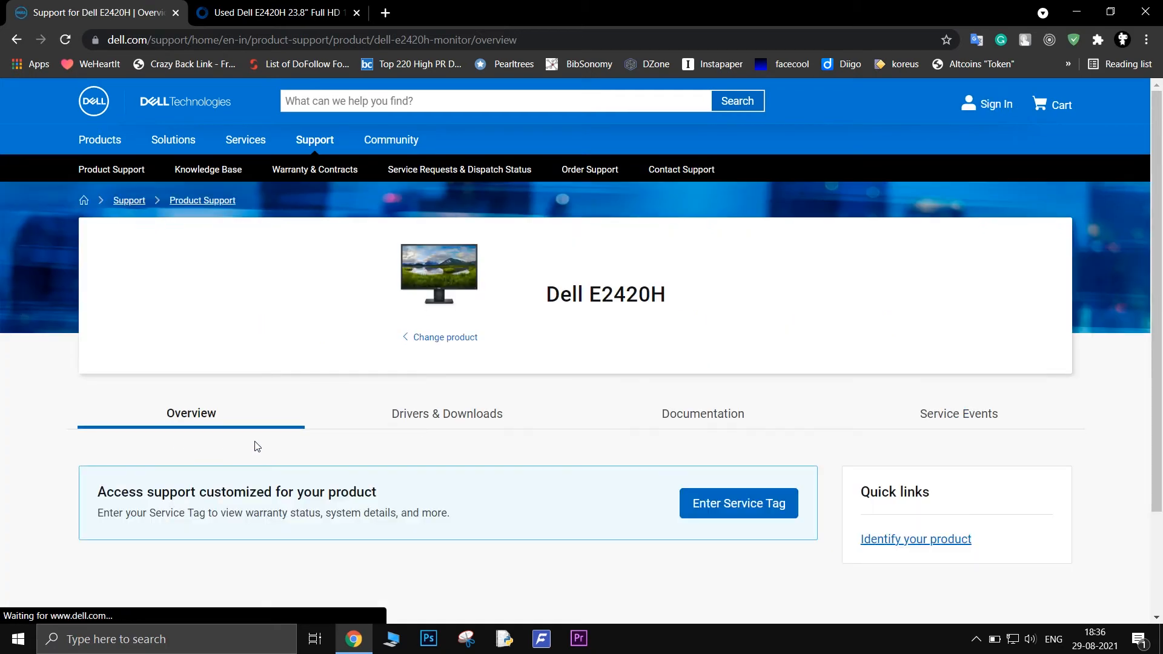
Step: Filter E2420H drivers to Windows 10 64-bit, Drivers for OS Deployment, and download the Monitor Driver
{"action": "left_click", "coordinate": [447, 413]}
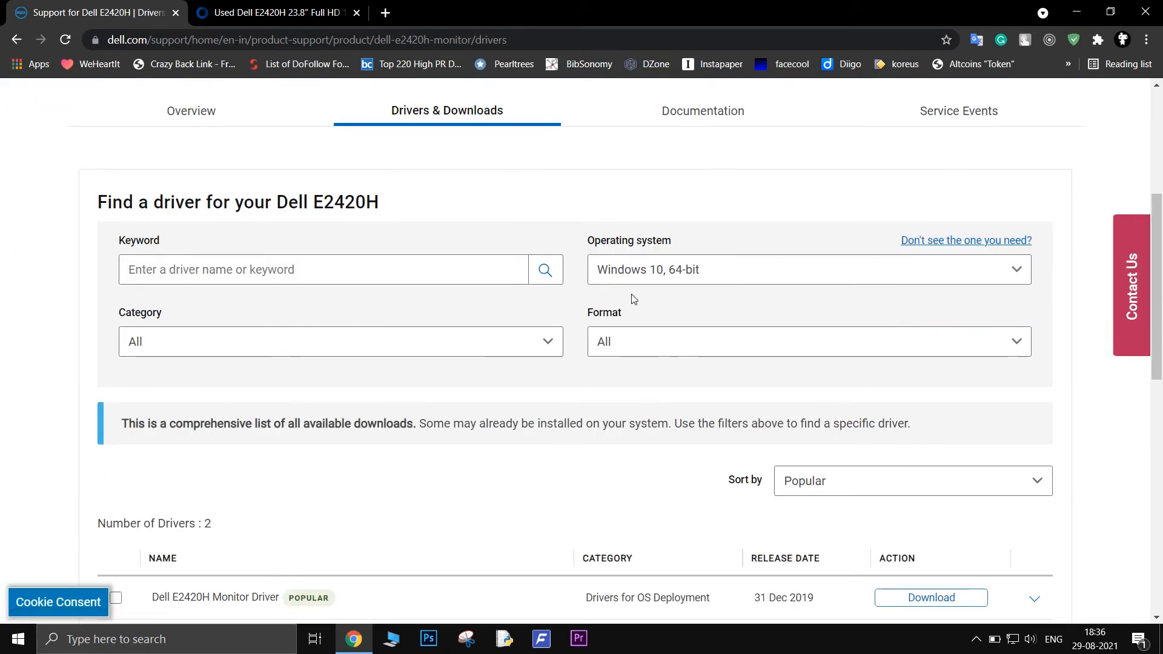
{"action": "left_click", "coordinate": [807, 269]}
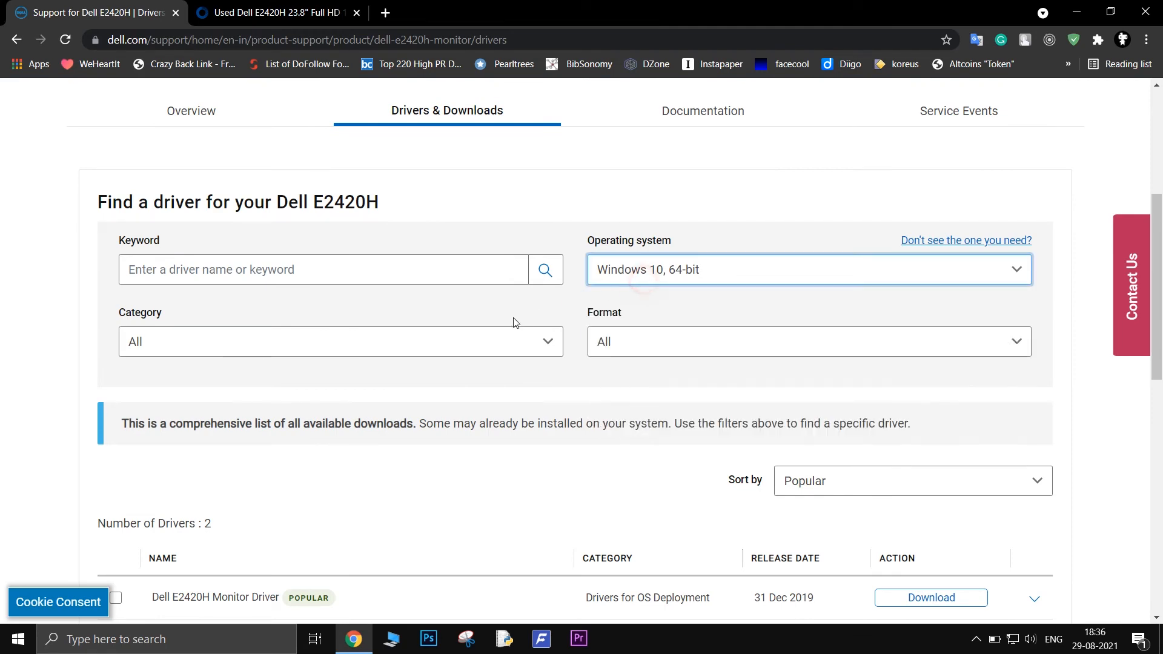
{"action": "left_click", "coordinate": [340, 341]}
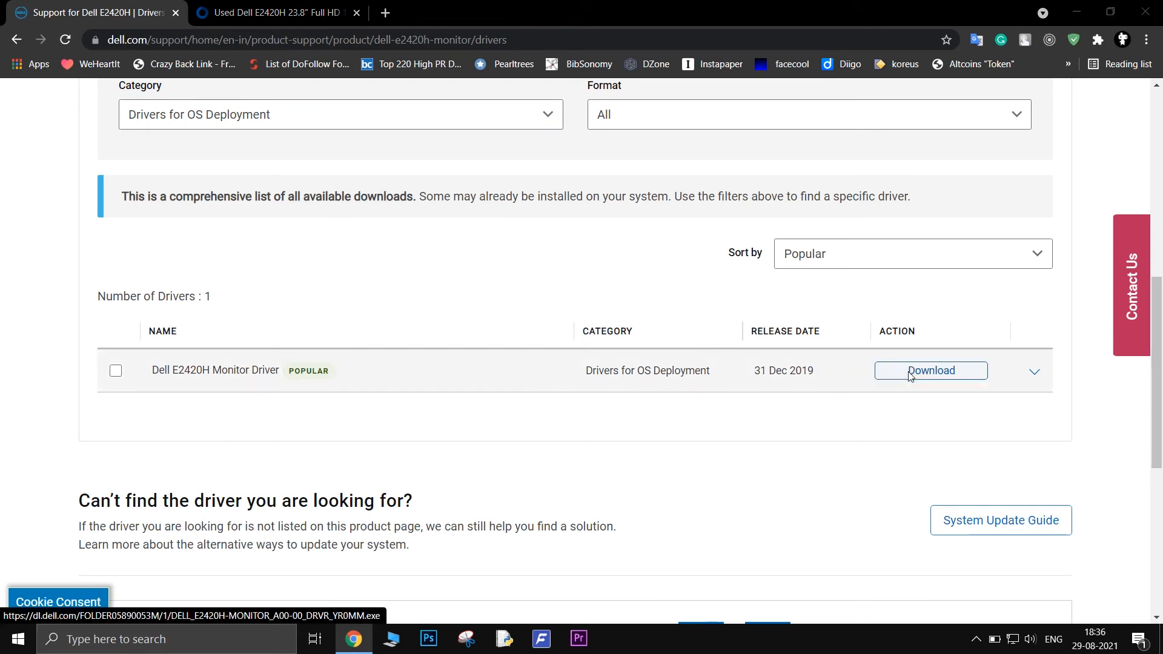
{"action": "left_click", "coordinate": [931, 370]}
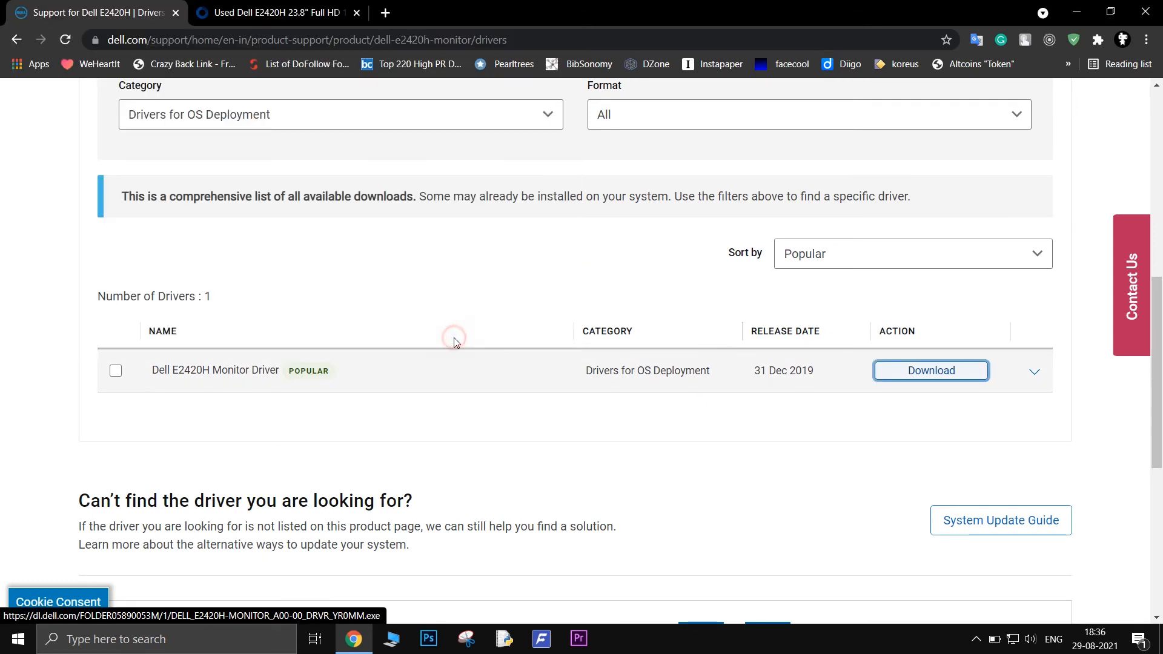
Step: Run the downloaded driver package and unzip it into C:\Dell\Drivers\YR0MM
{"action": "left_click", "coordinate": [929, 370]}
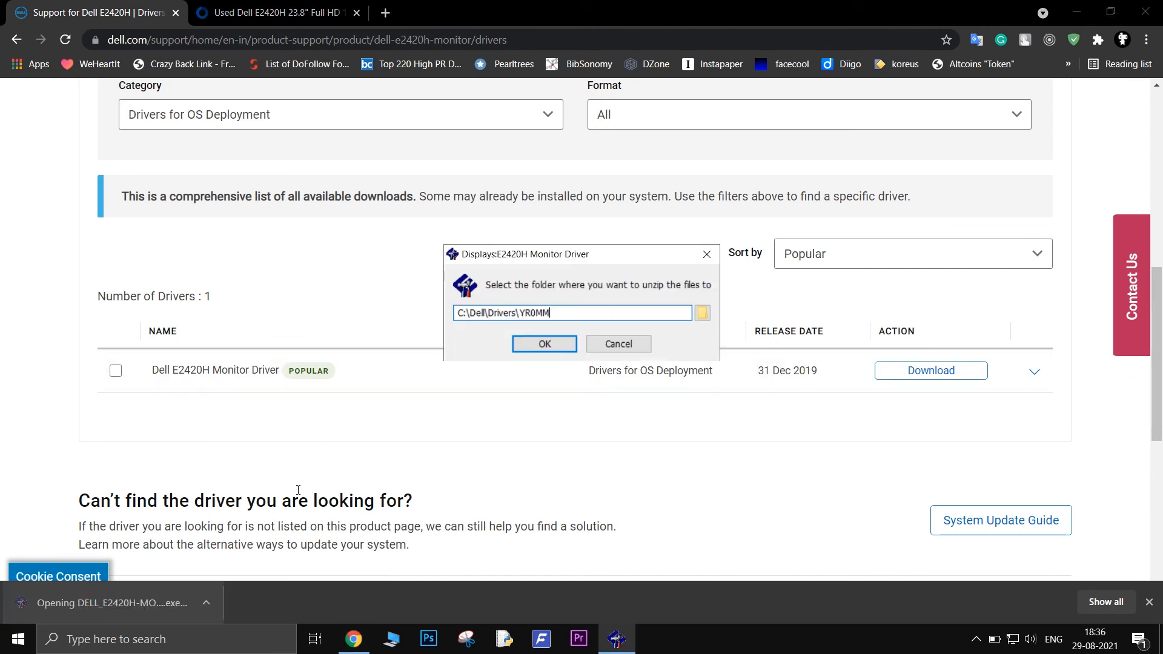
{"action": "left_click", "coordinate": [544, 343]}
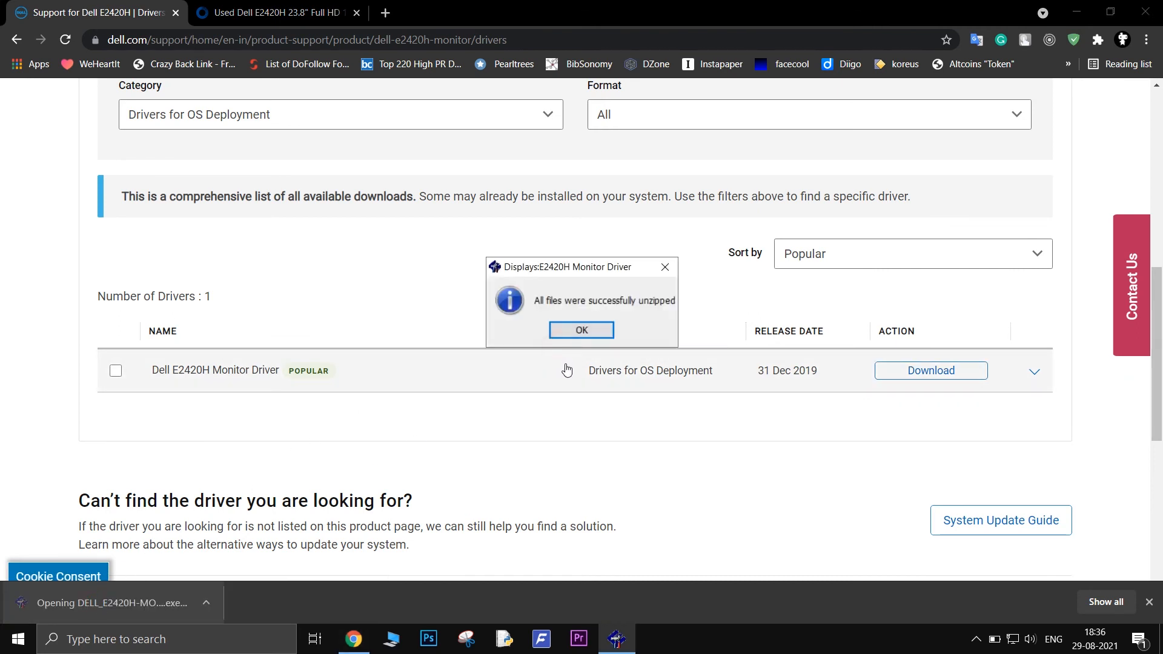